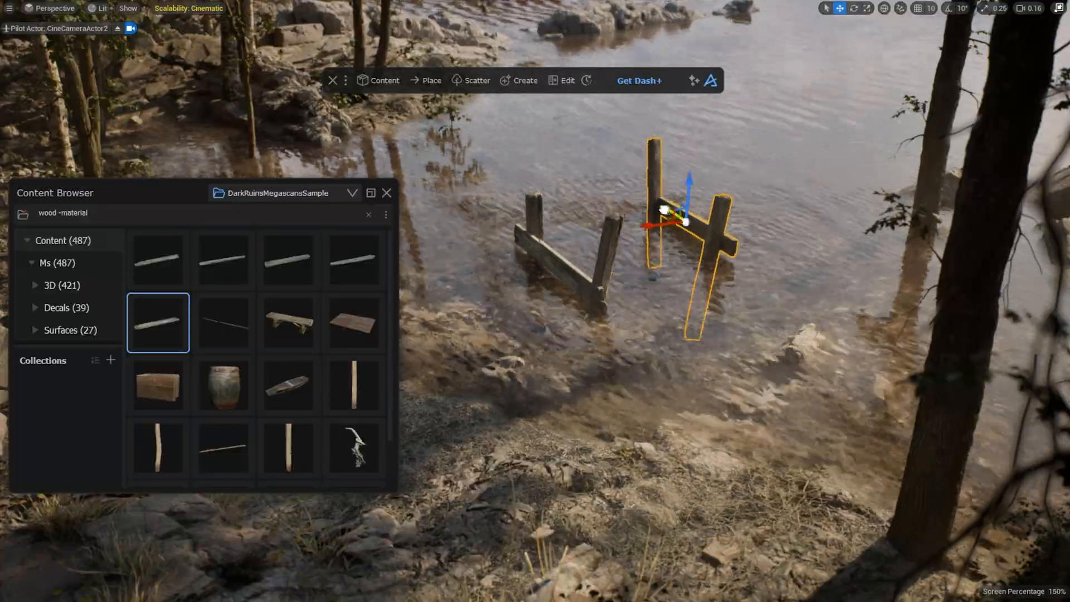
Search 'tree' in Dash, then scroll down the polygonflow Try Dash web page.
text(tree)
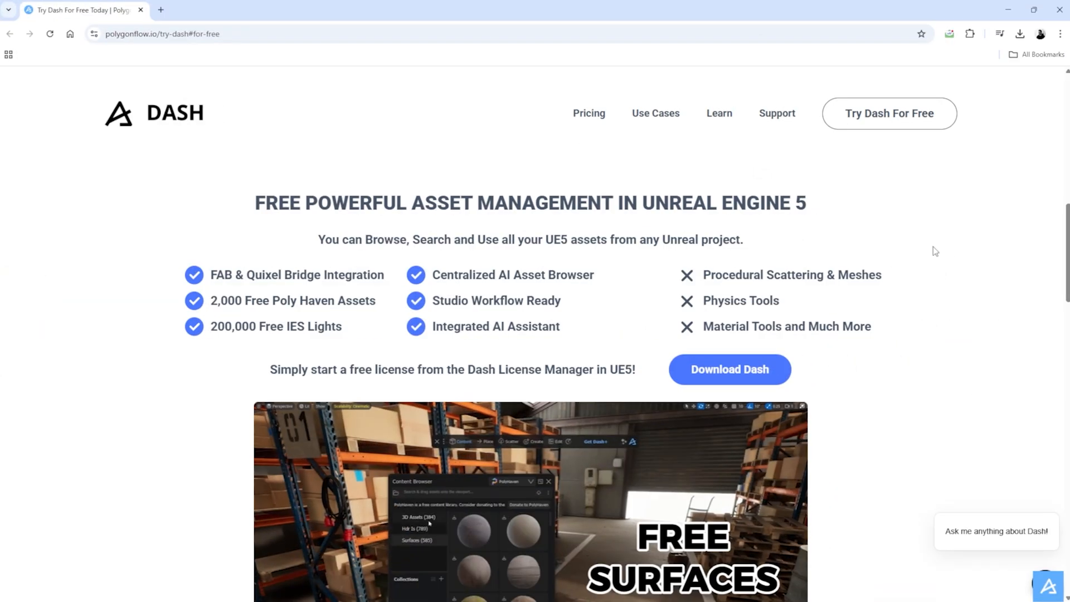
scroll(down, 3)
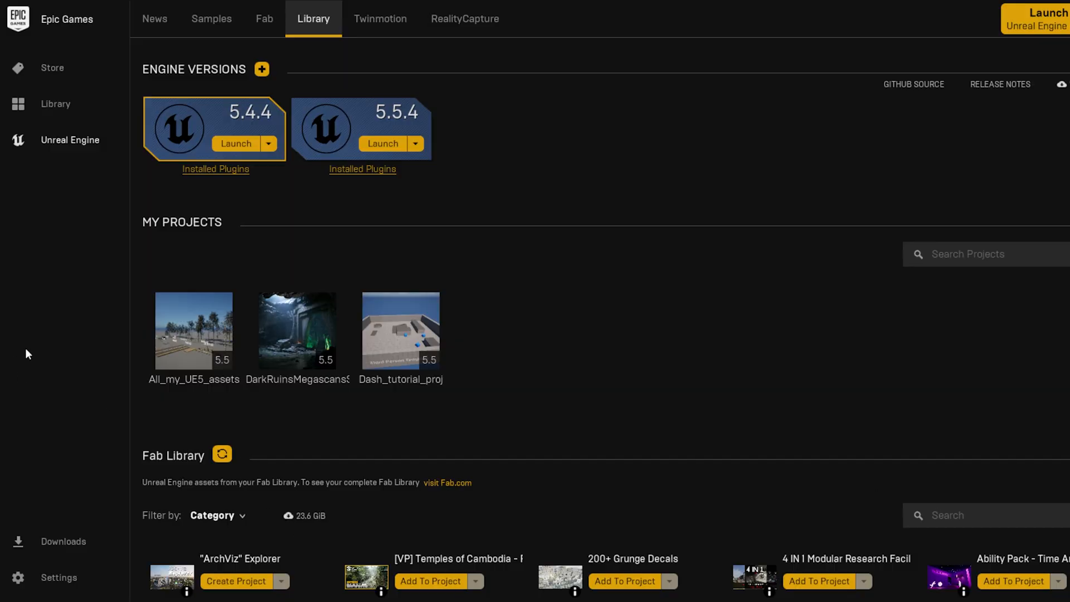
mouse_move(199, 394)
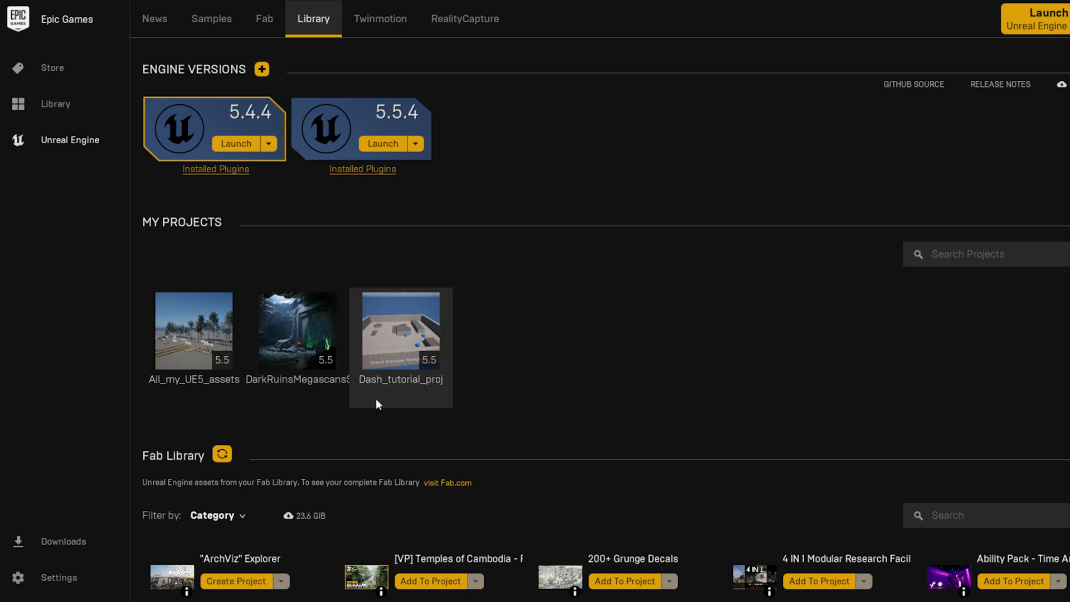
mouse_move(386, 404)
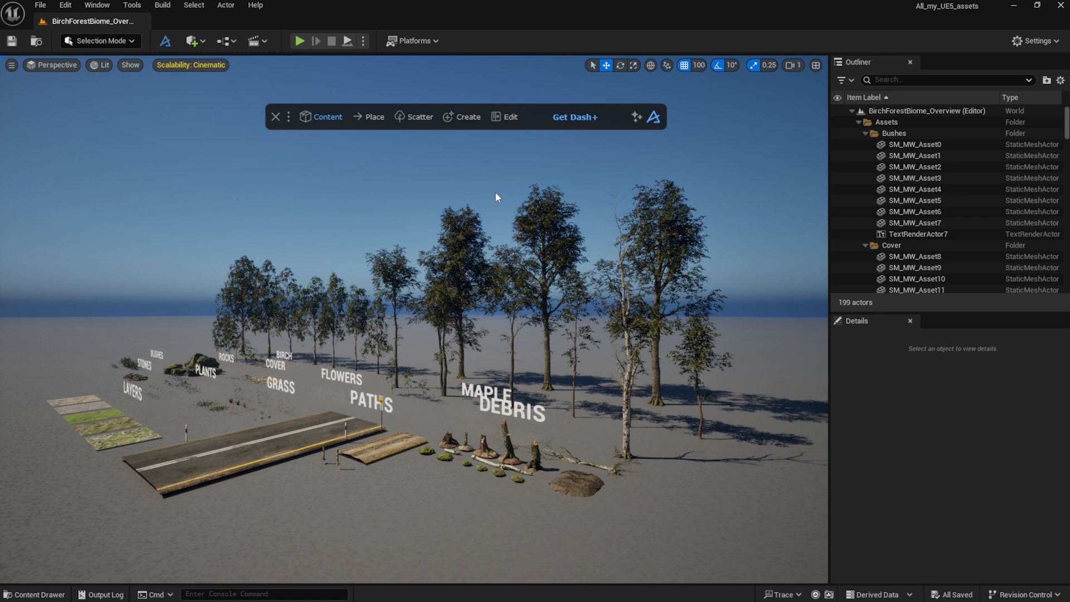
Launch Dash's Content Browser with Project Library kept as the asset source.
click(324, 117)
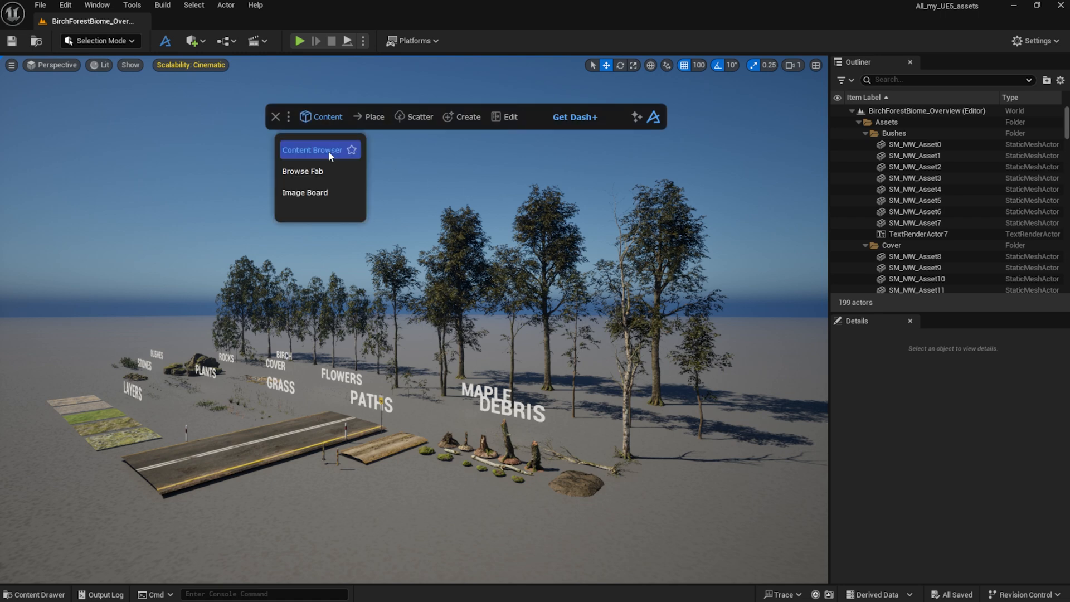
click(312, 149)
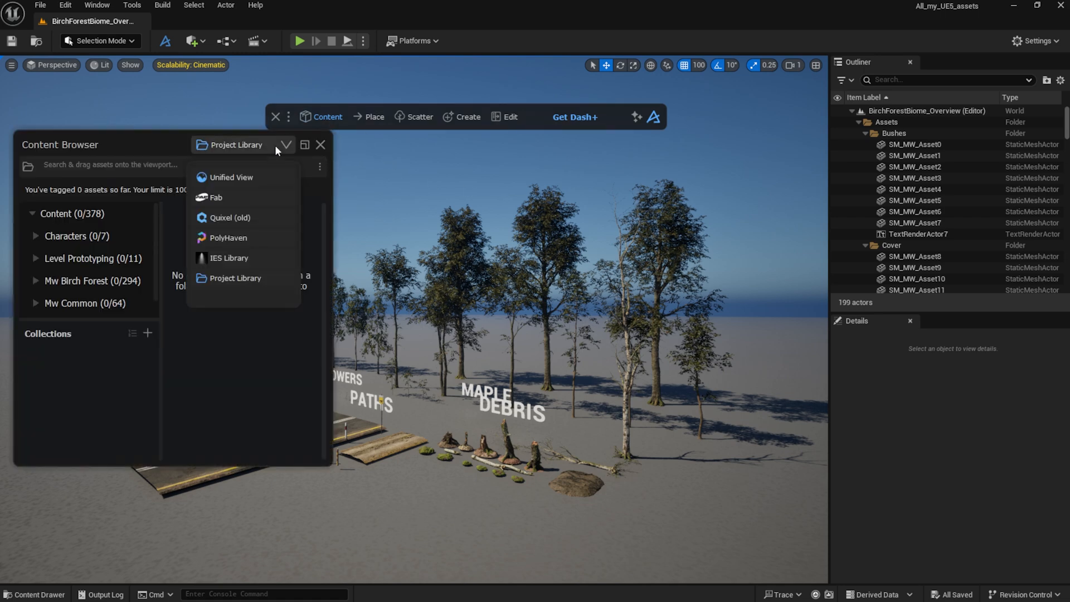
click(236, 277)
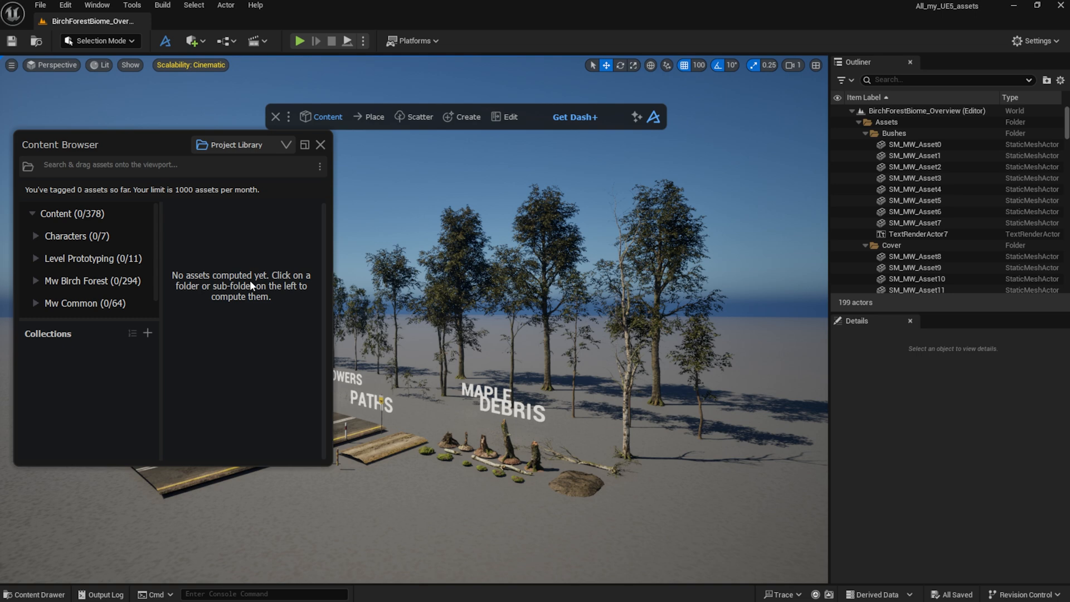
mouse_move(77, 235)
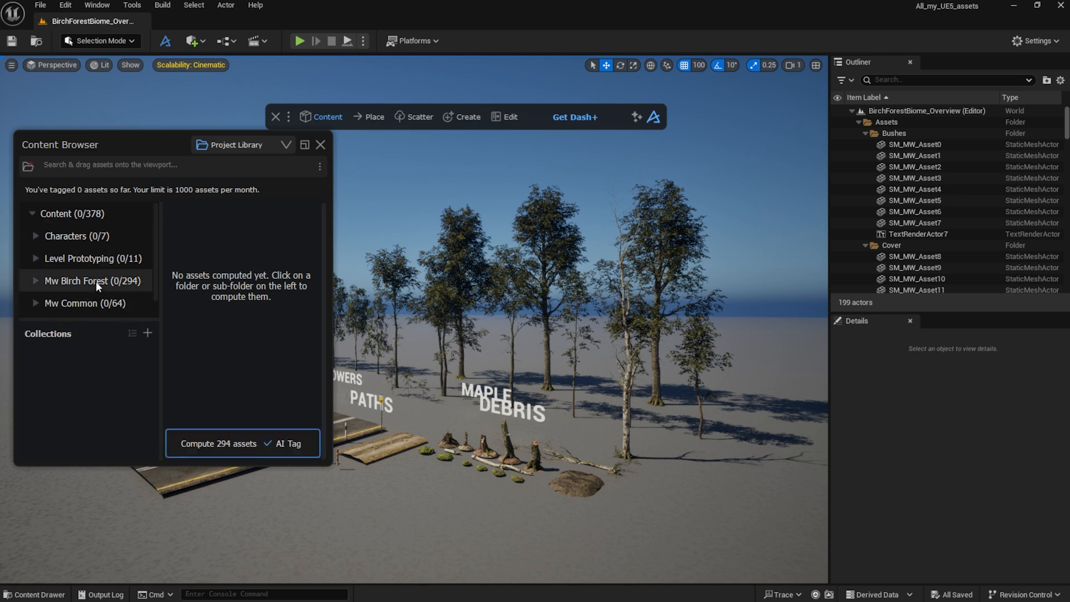
Select the Mw Birch Forest folder and start computing its 294 assets with AI Tag.
click(93, 281)
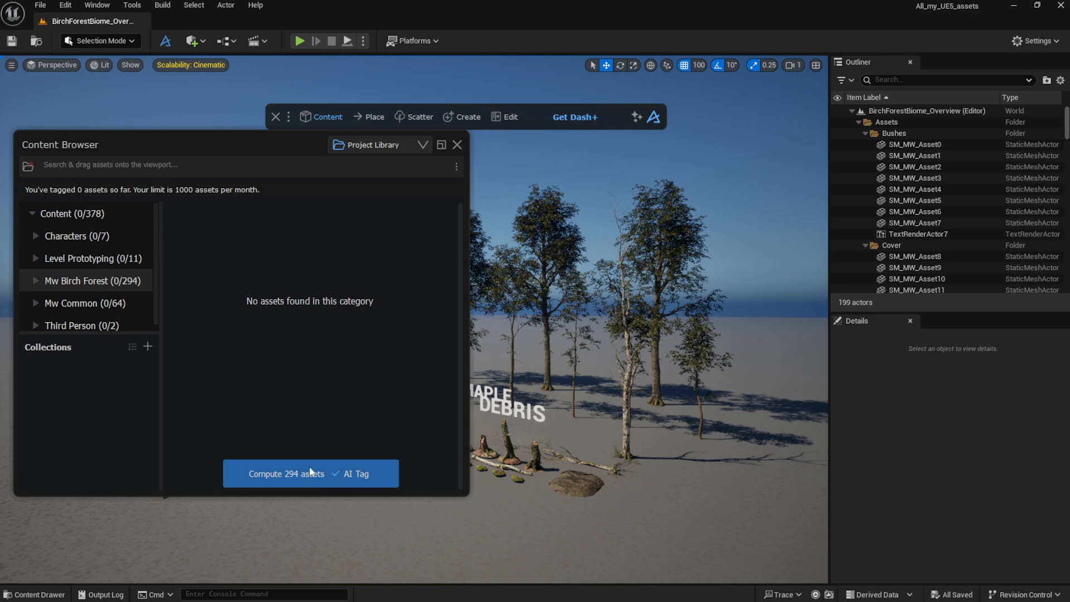
click(286, 473)
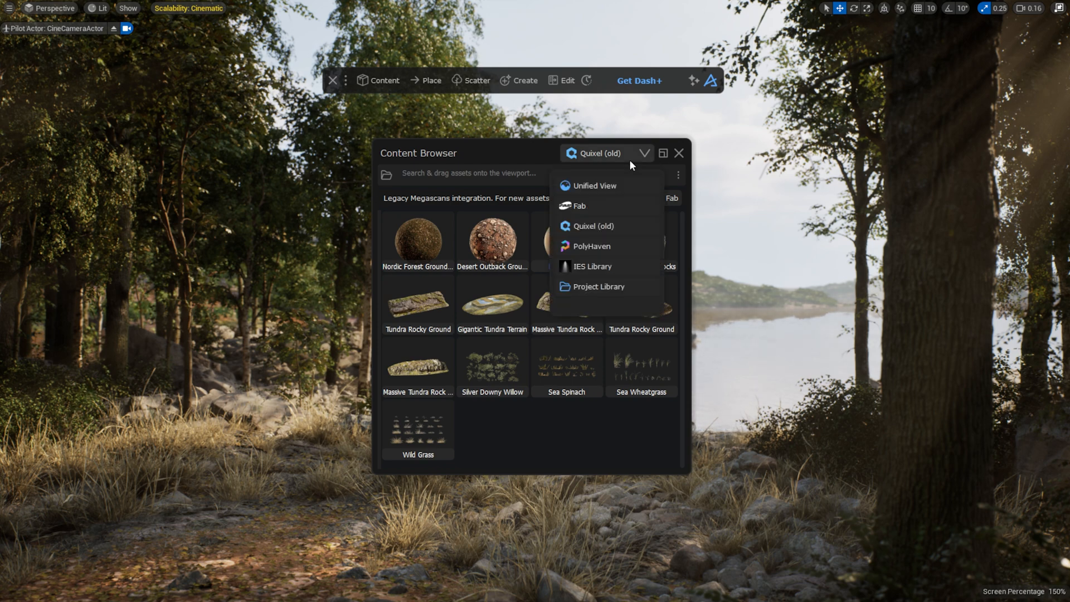
mouse_move(601, 312)
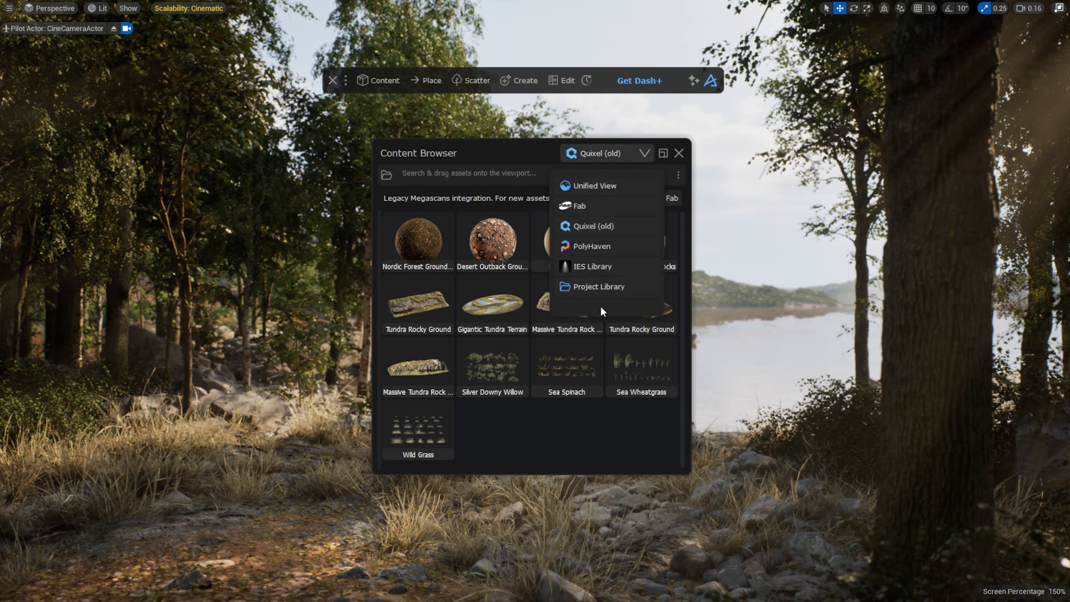
mouse_move(609, 311)
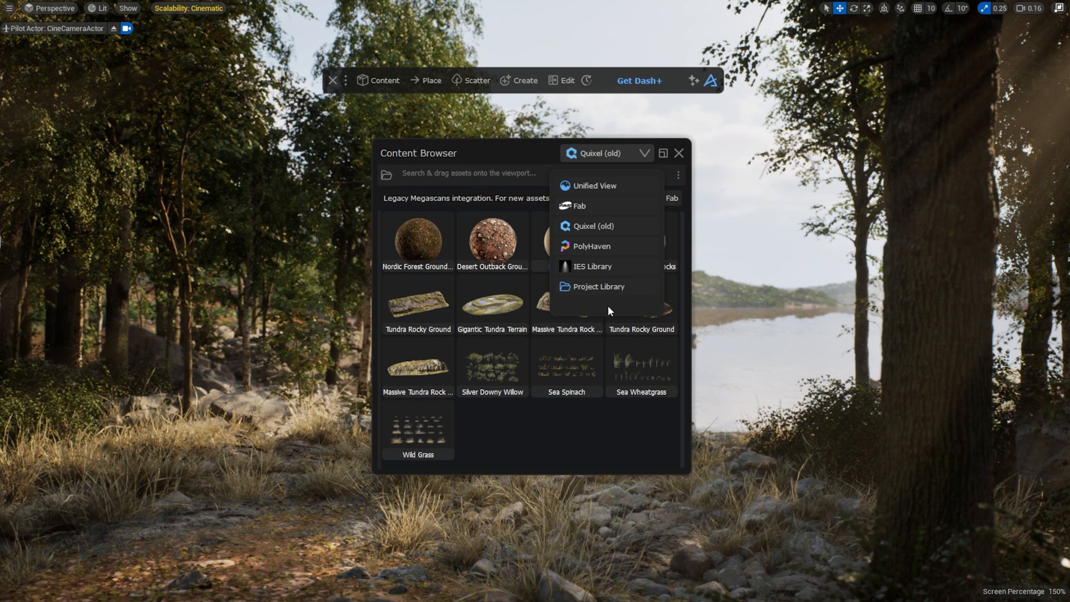
Dismiss the source list and bring up Dash Preferences from the three-dot menu.
click(591, 226)
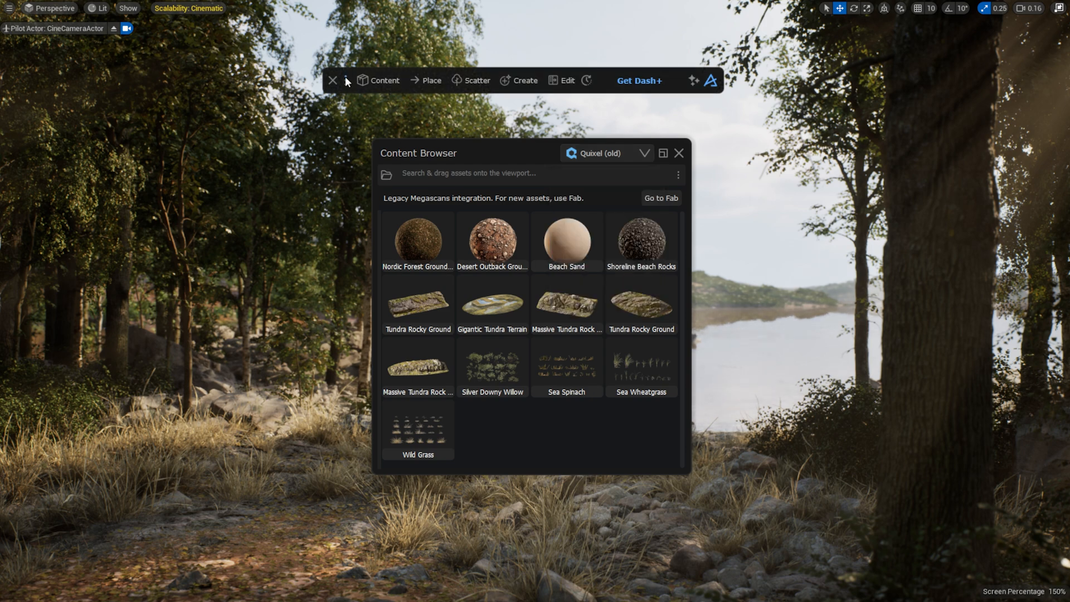
click(346, 81)
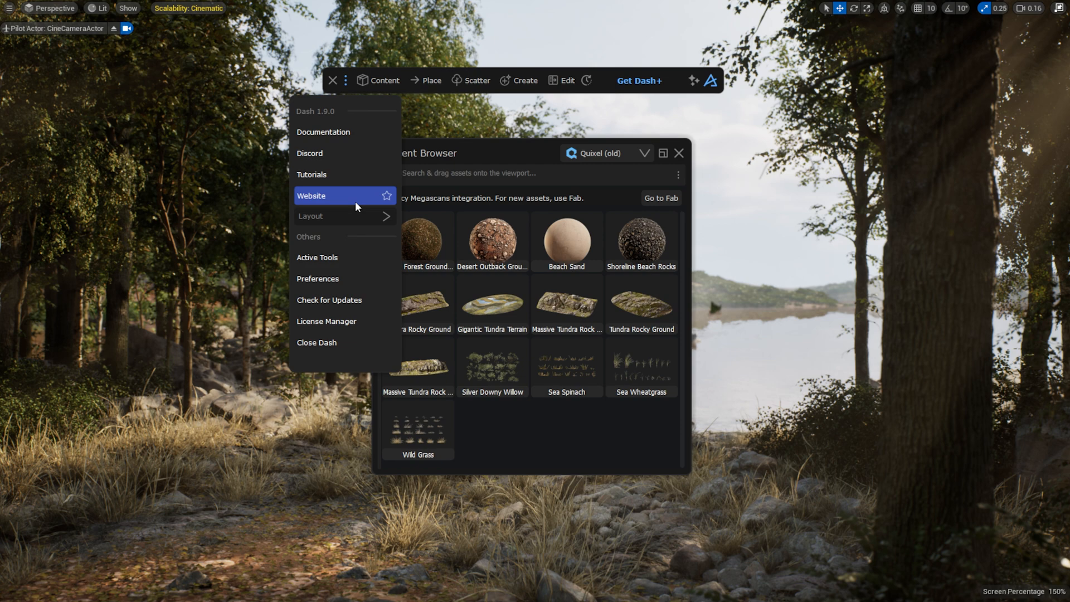
click(317, 279)
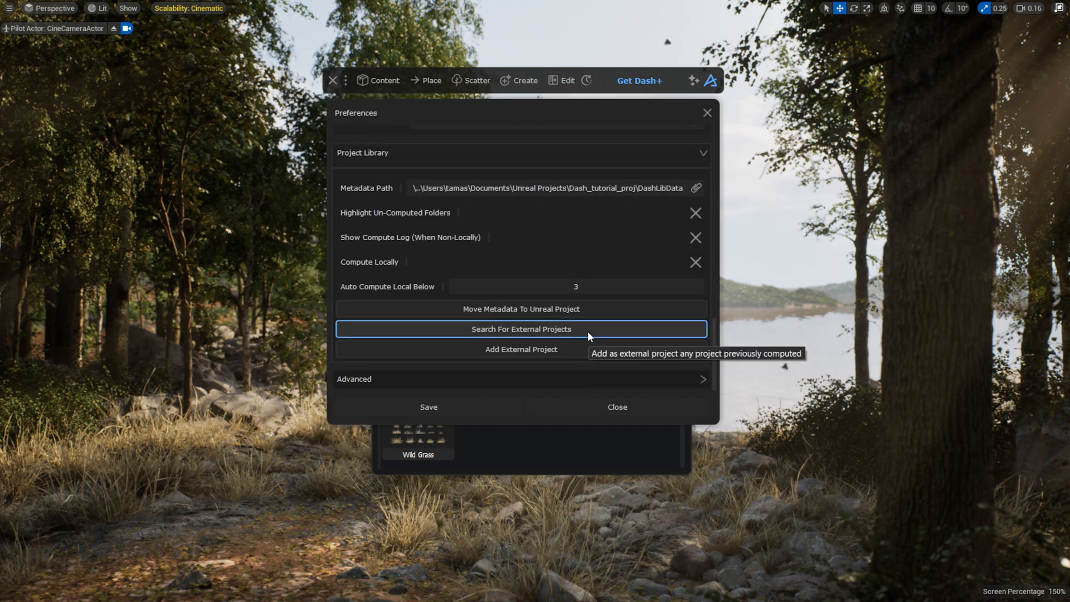
Find other projects' computed asset data and add the two found projects.
click(520, 327)
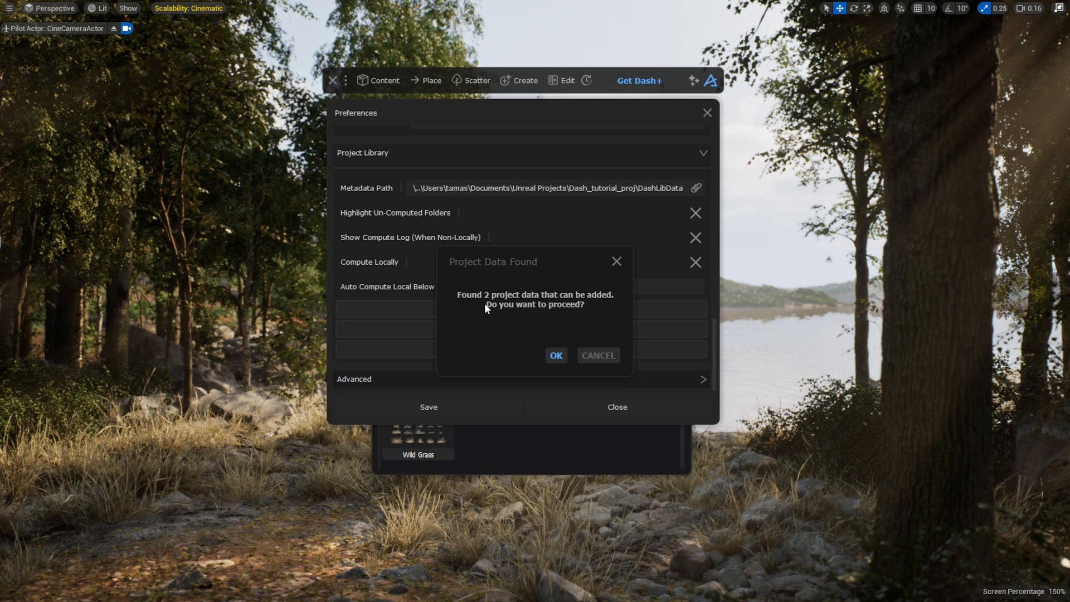
click(555, 354)
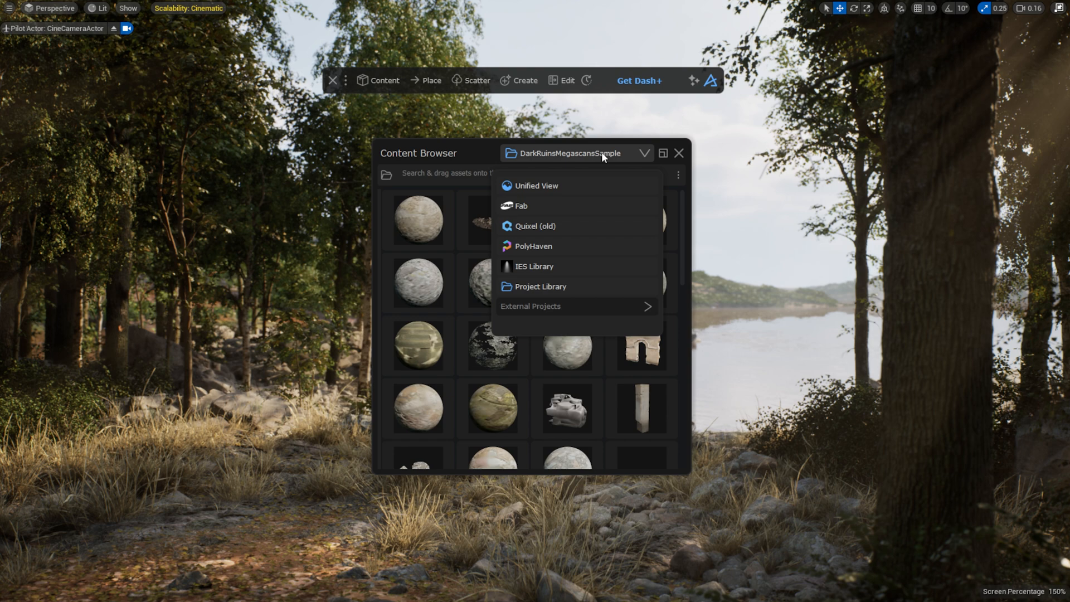
Switch to the All_my_UE5_assets external project and search it for 'trees' then 'rocks'.
click(531, 305)
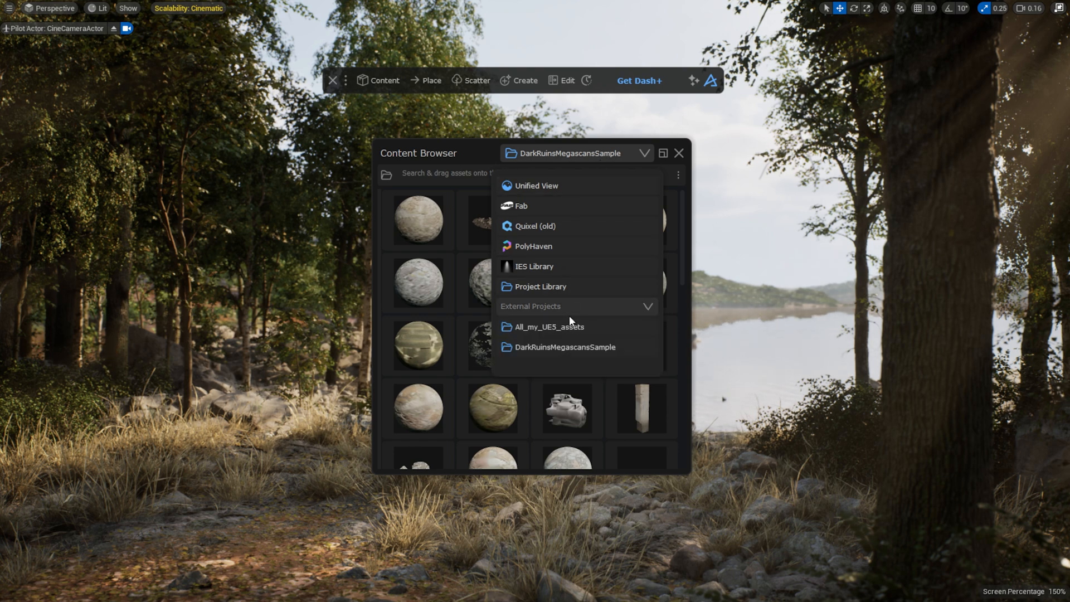
click(550, 327)
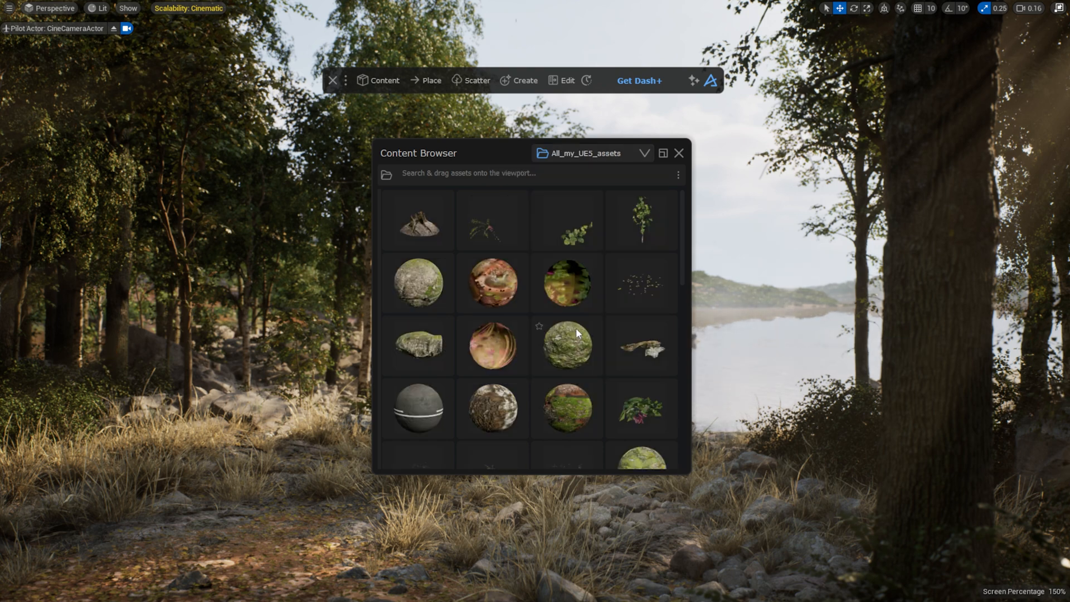
mouse_move(385, 175)
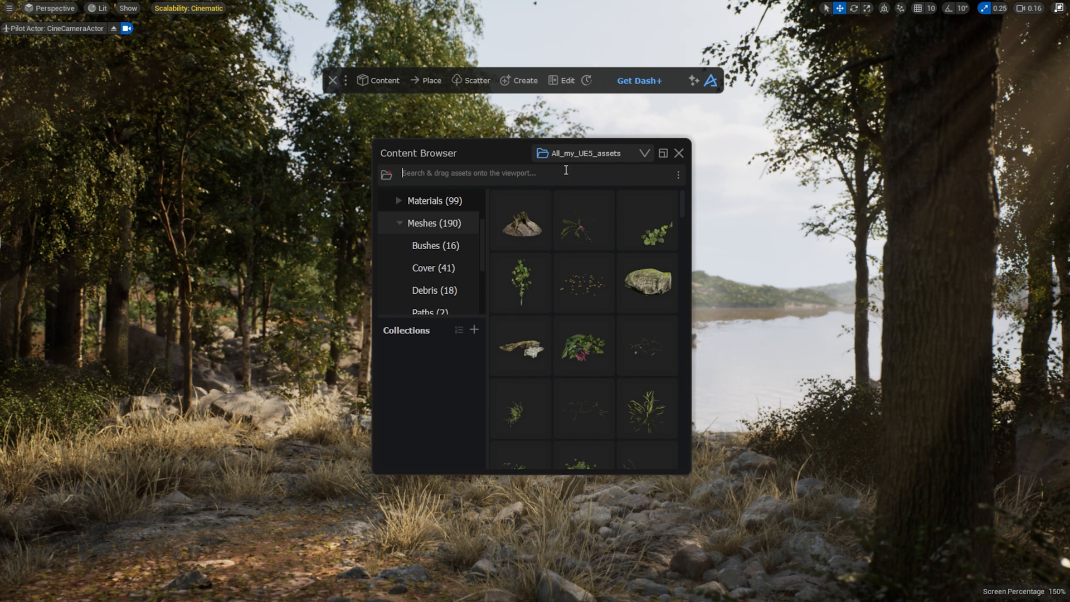
text(trees)
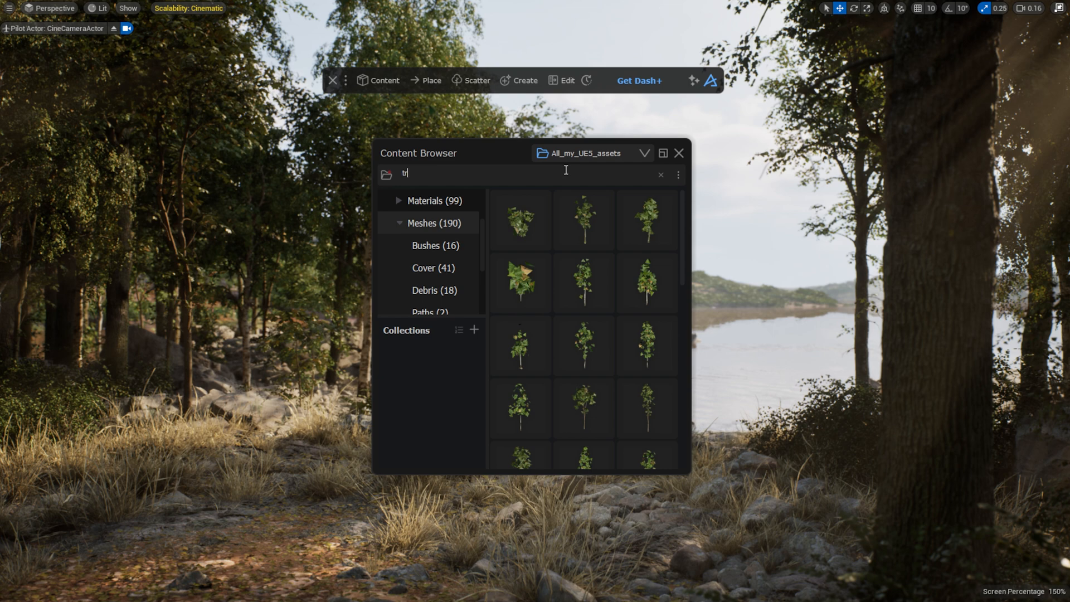
text(rocks)
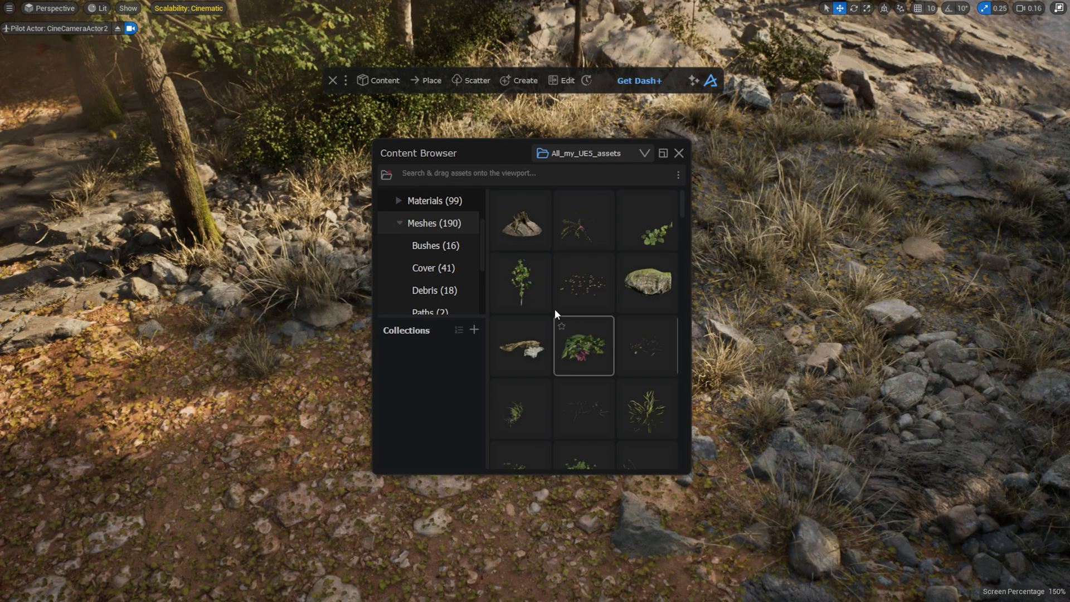
Move the browser aside, search 'rocks' and drop the rock pile mesh onto the forest floor.
drag(418, 152, 700, 152)
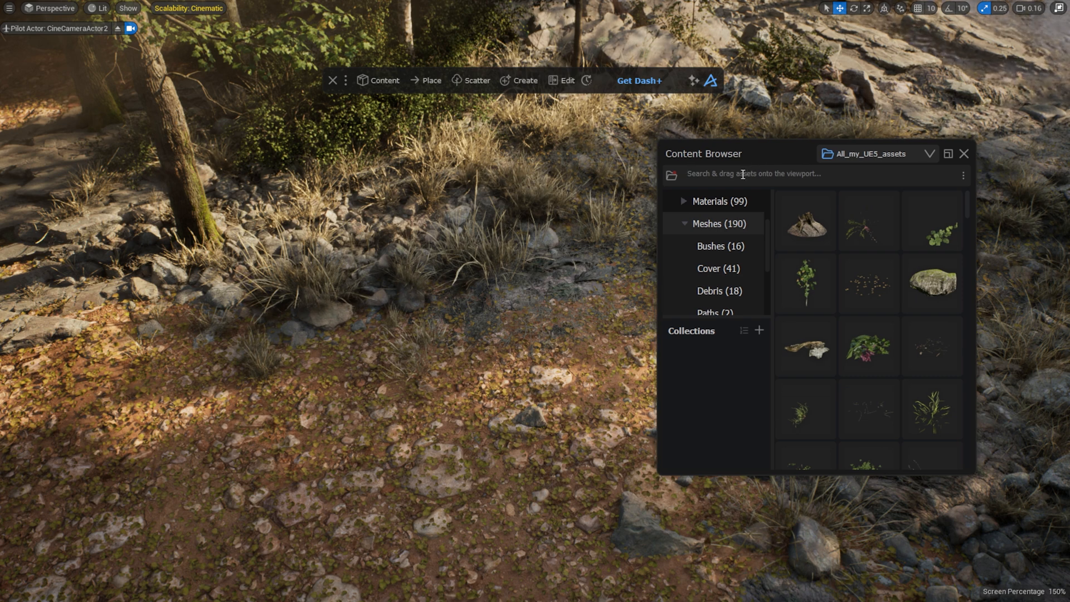
text(rocks)
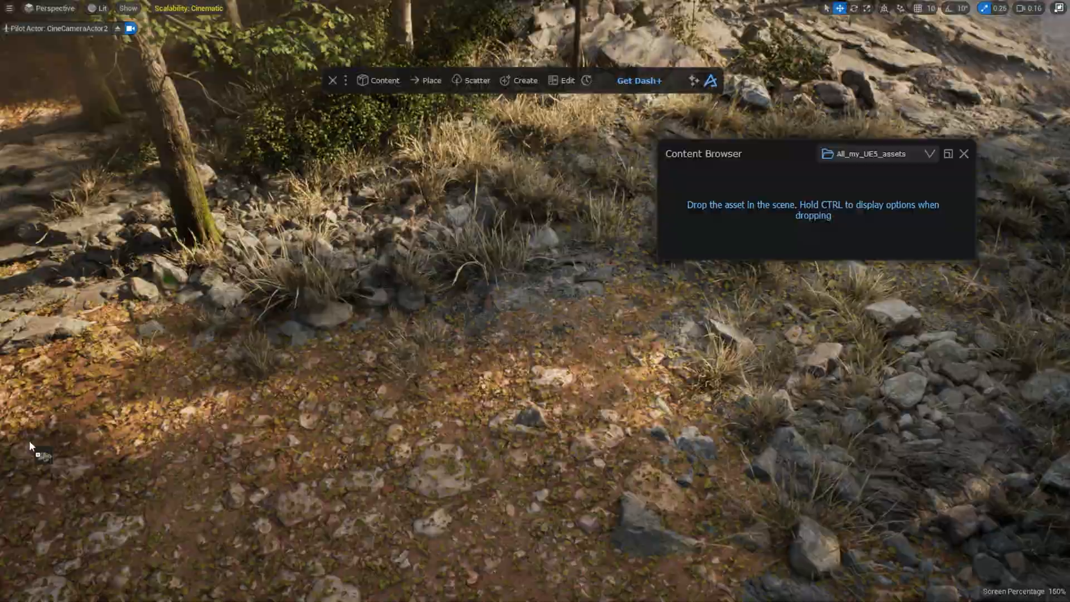
click(168, 372)
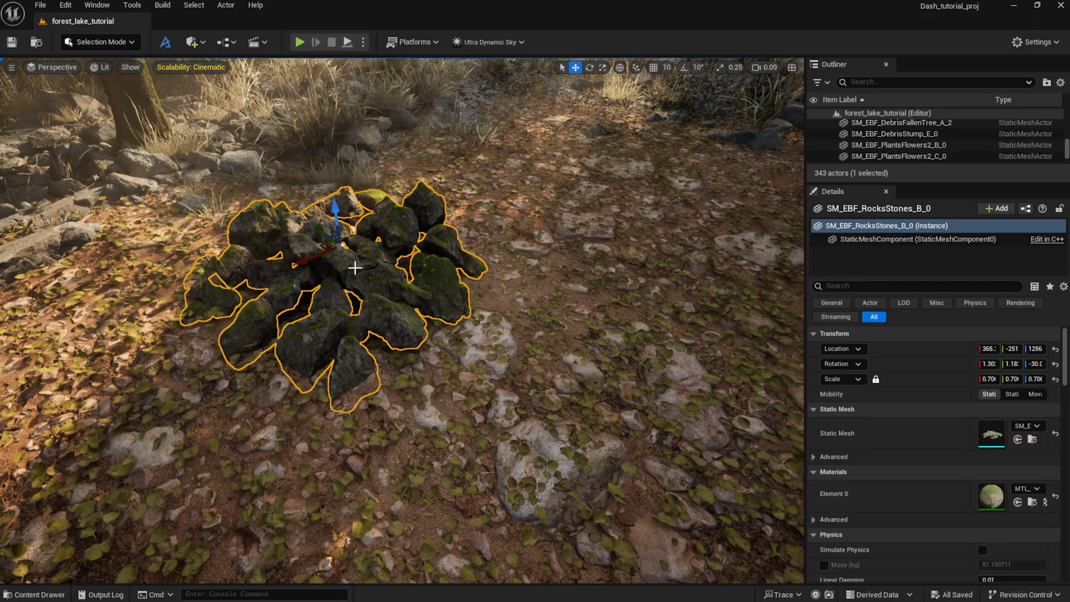
click(32, 594)
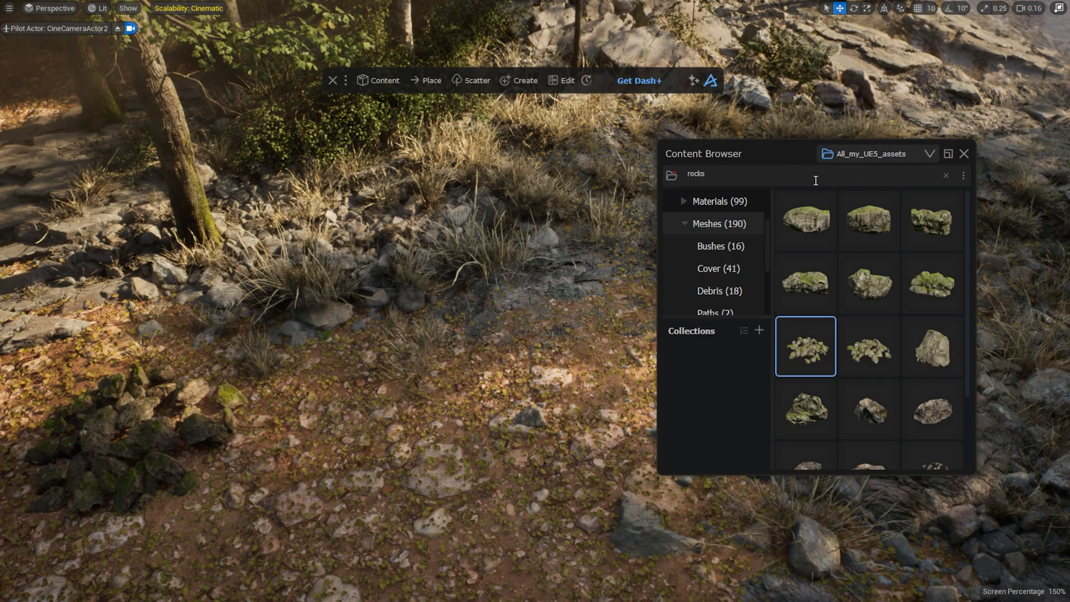
Search 'tree', drag a young tree among the shoreline rocks, then search 'bus'.
text(tree)
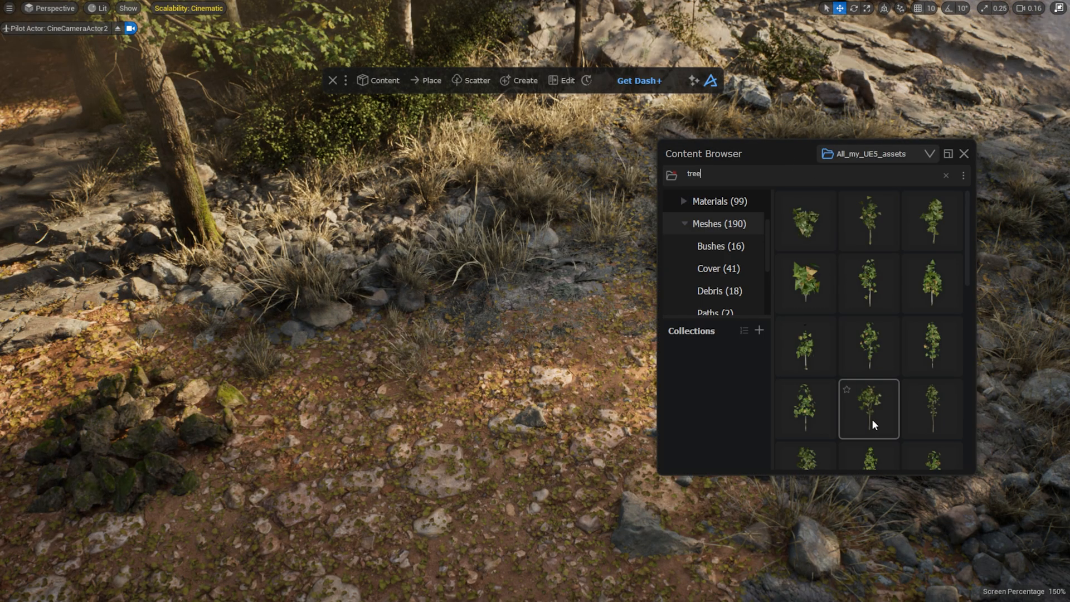
drag(867, 409, 496, 354)
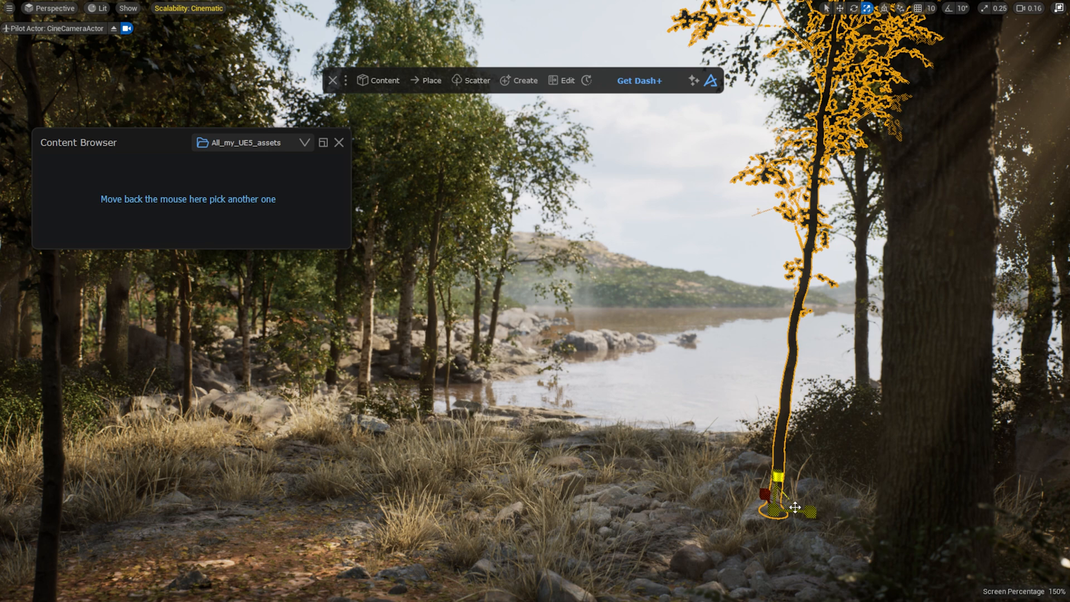
text(bus)
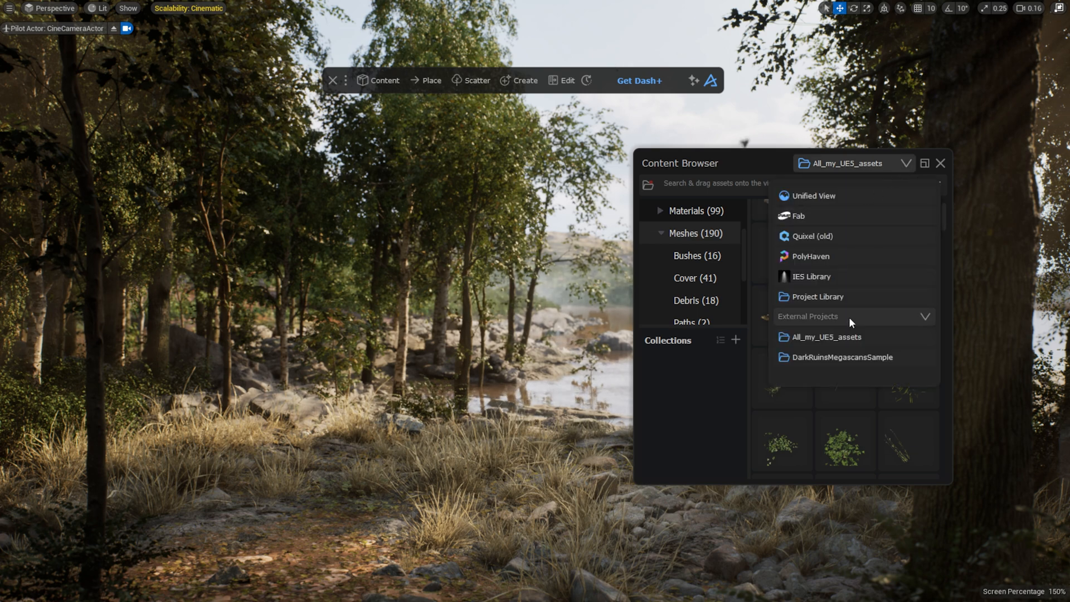
Switch to DarkRuinsMegascansSample, search 'wood' and drag the wooden rowboat onto the grassy shore.
click(842, 356)
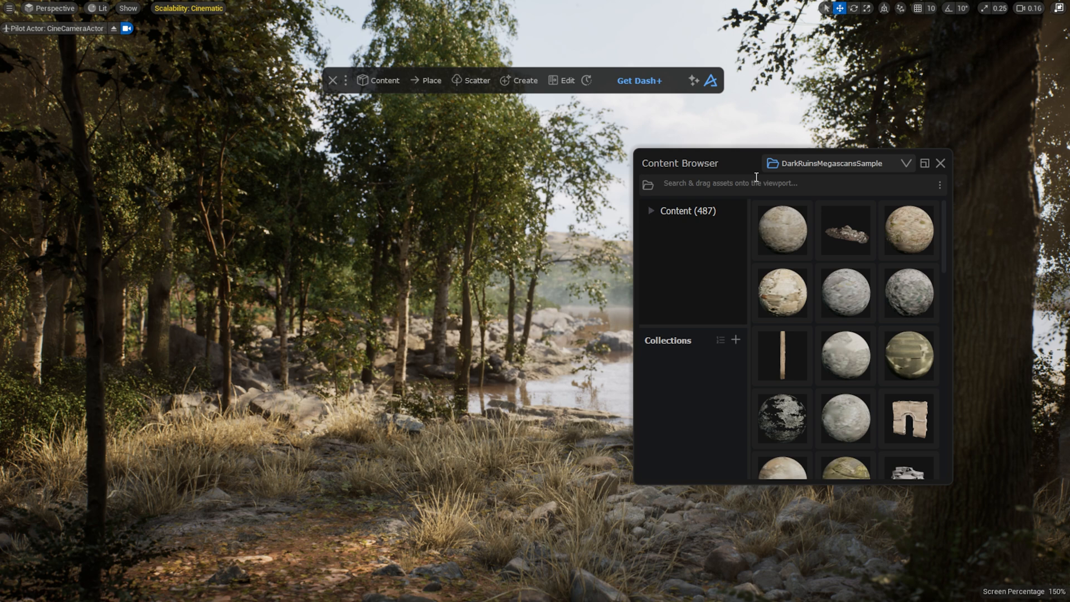
text(wood -material)
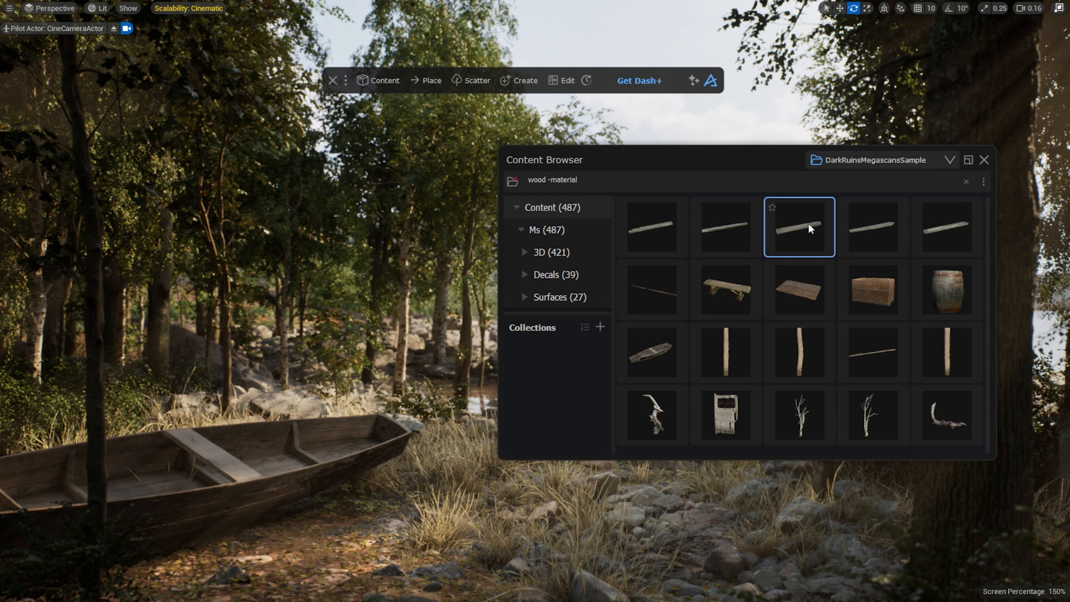
drag(799, 226, 324, 556)
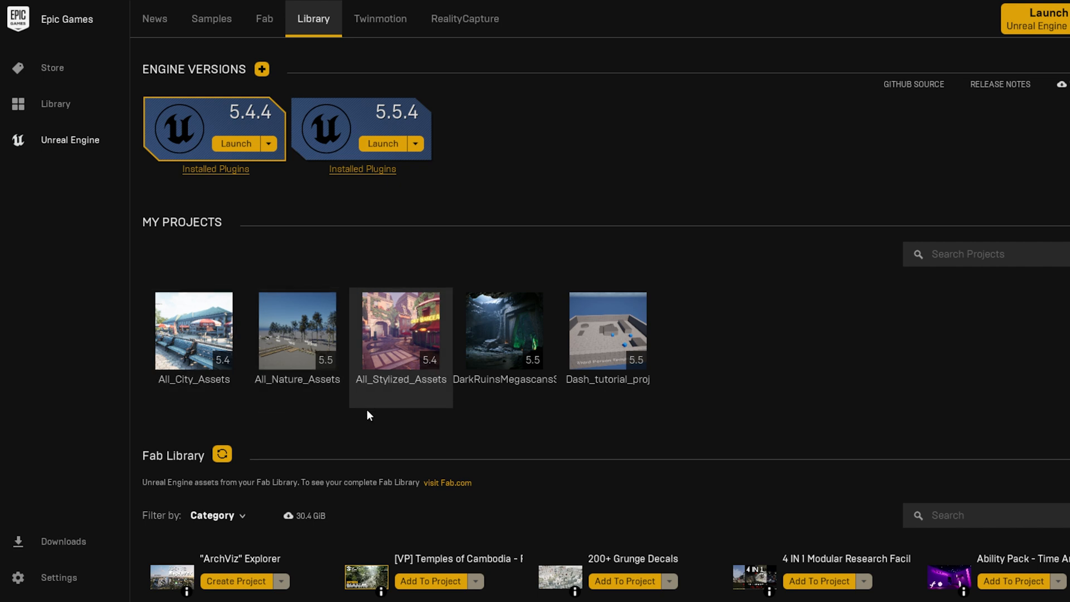
mouse_move(366, 423)
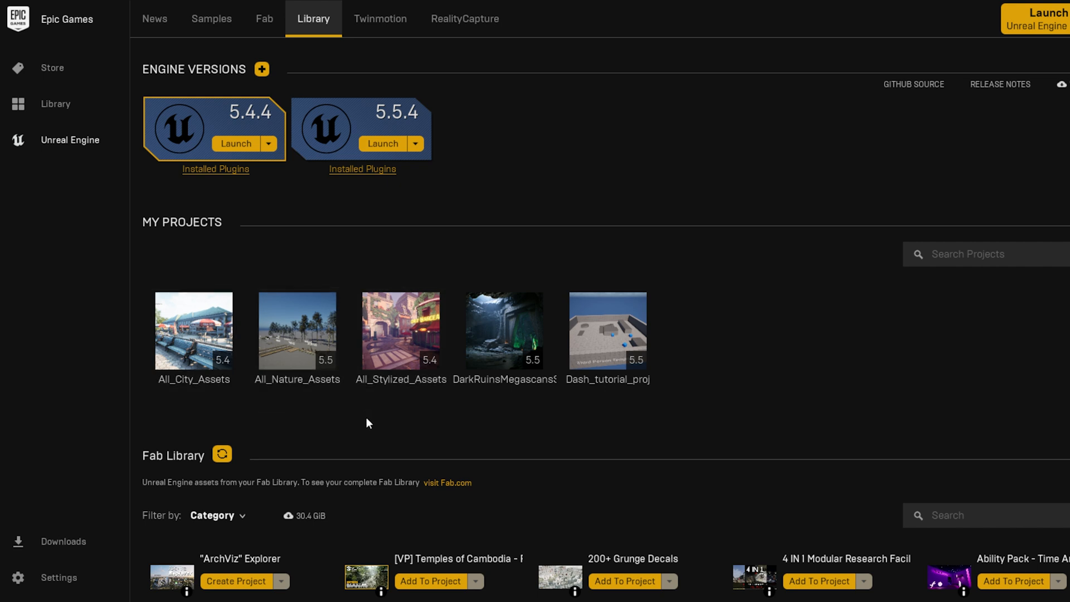